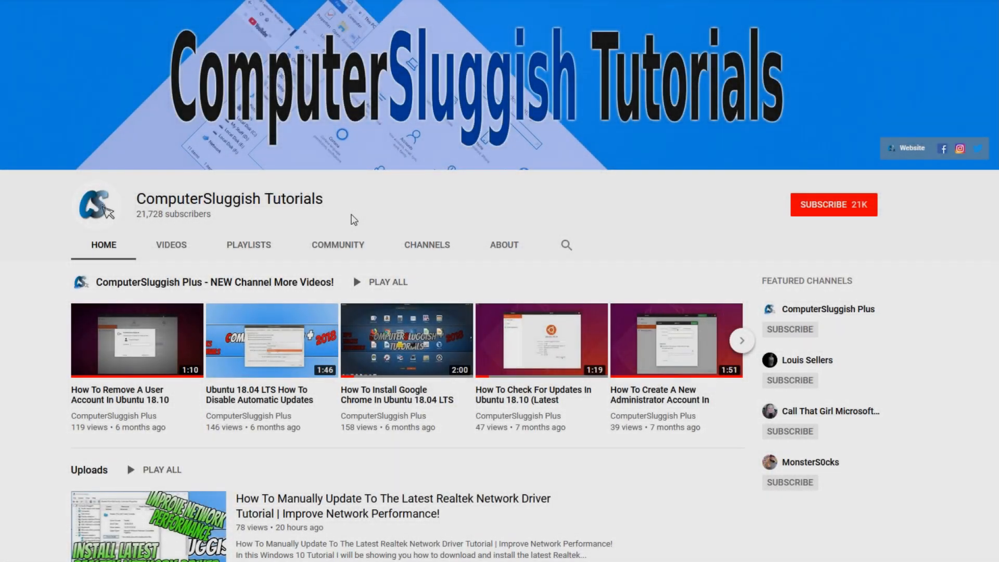
mouse_move(420, 201)
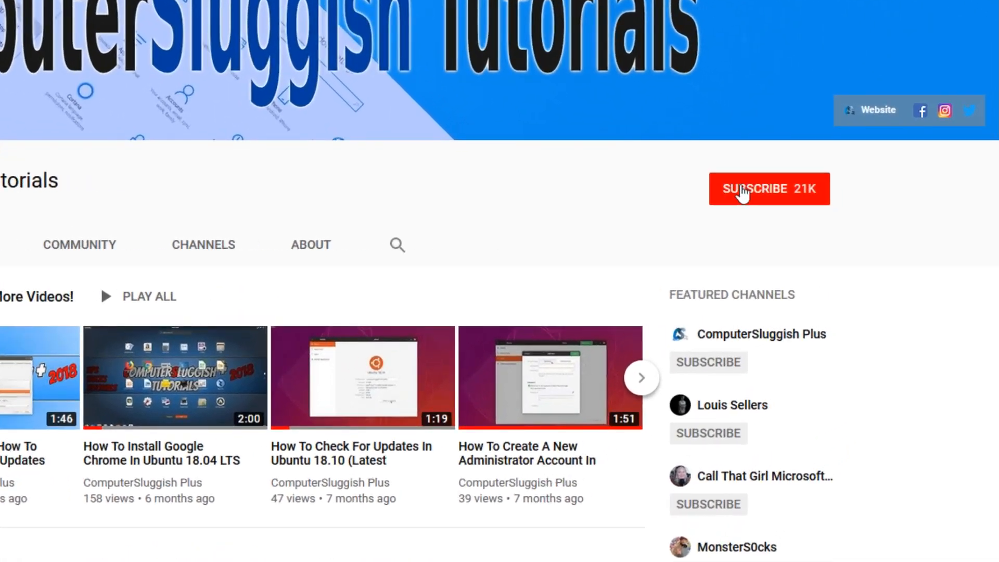
Subscribe to the ComputerSluggish Tutorials YouTube channel.
click(769, 189)
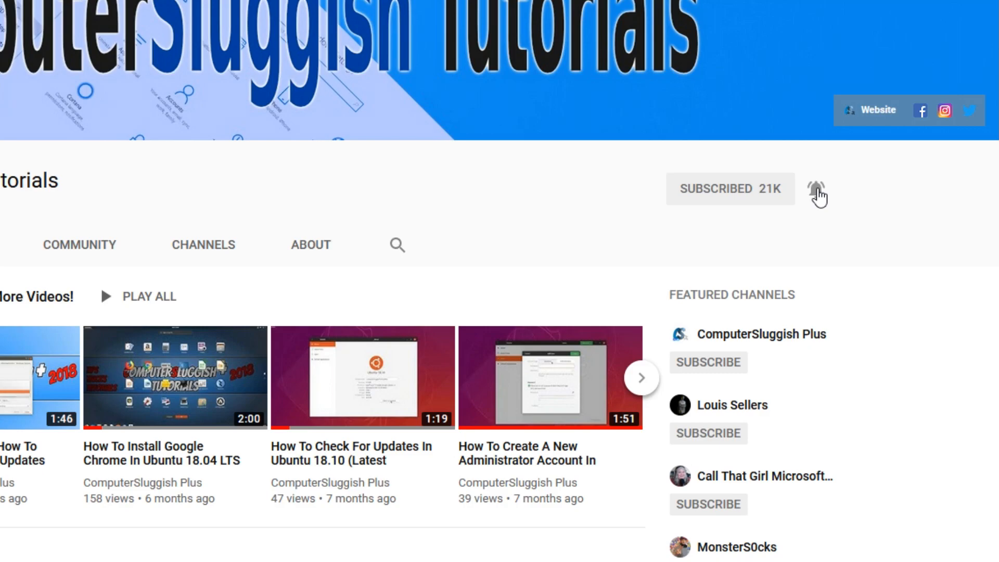
scroll(up, 3)
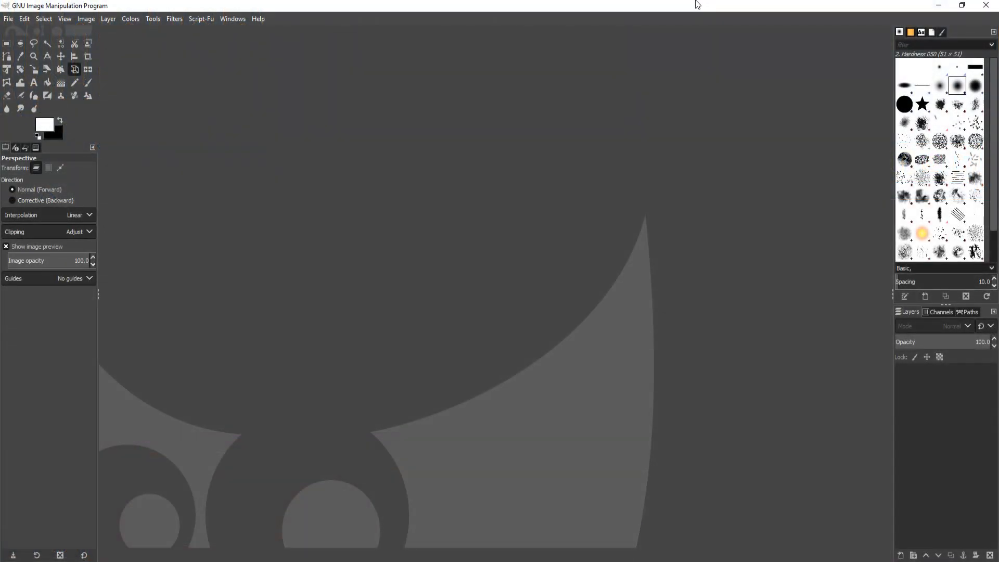
mouse_move(600, 5)
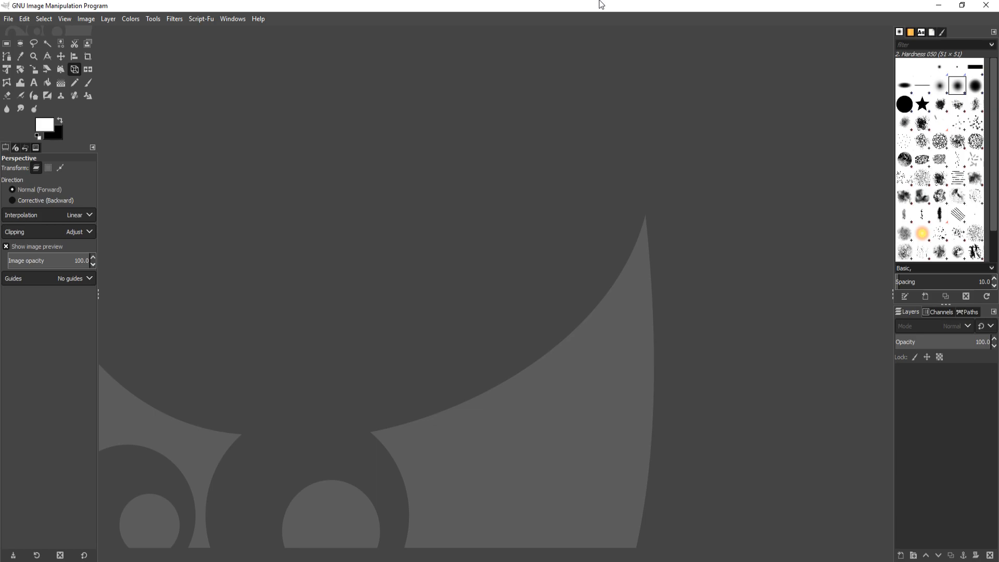
mouse_move(6, 30)
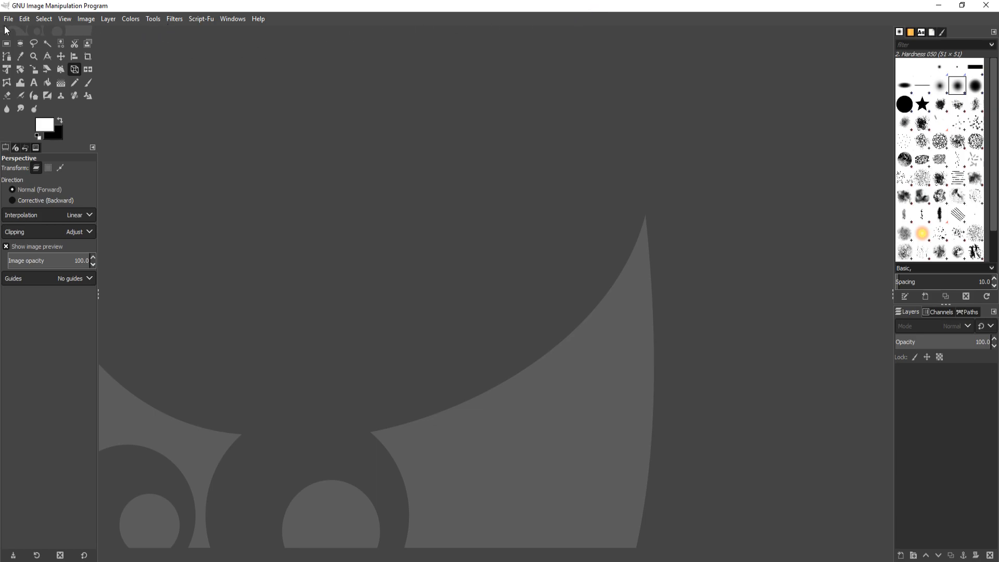
Start a new image with width and height both 150 pixels.
click(8, 18)
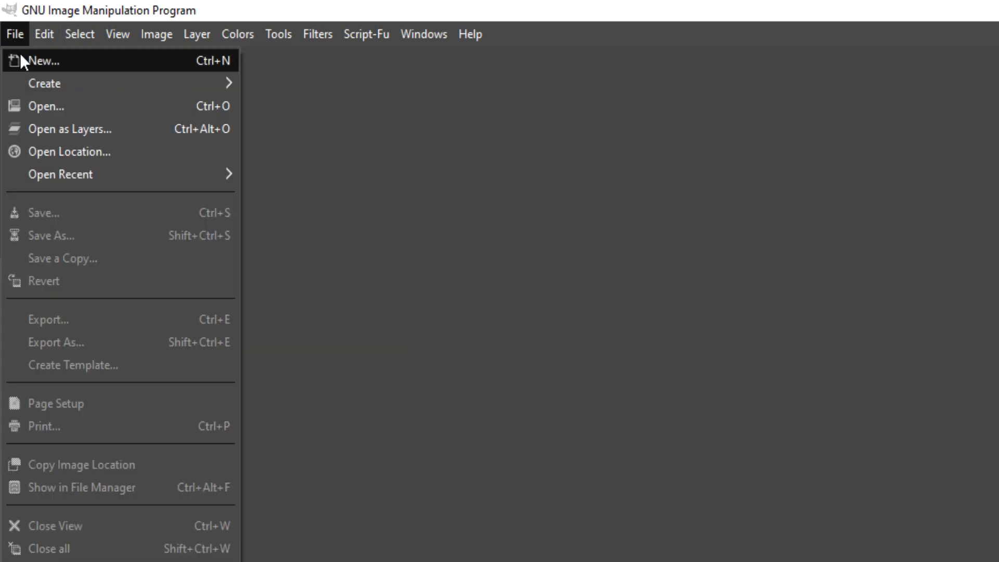
click(42, 60)
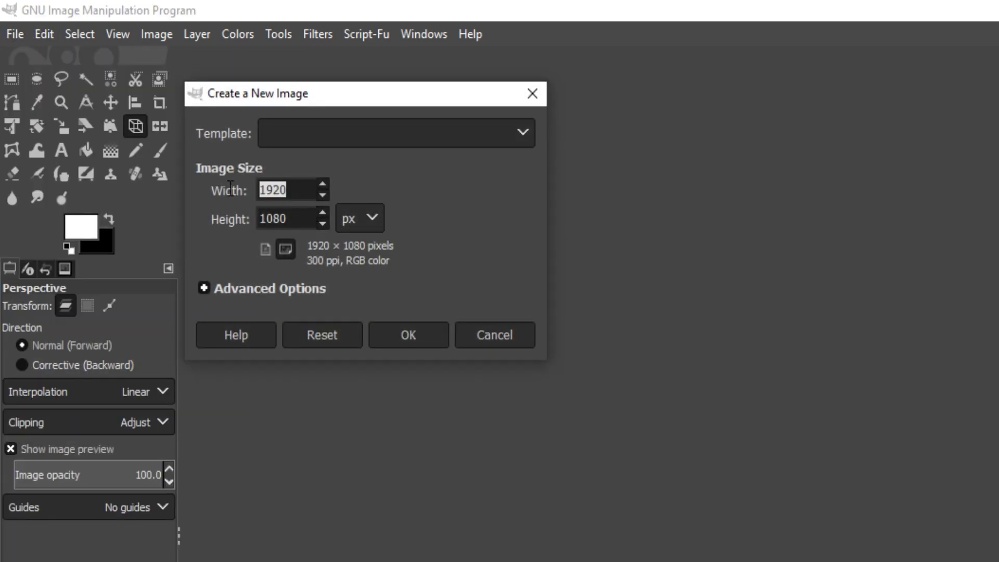
mouse_move(732, 229)
text(1)
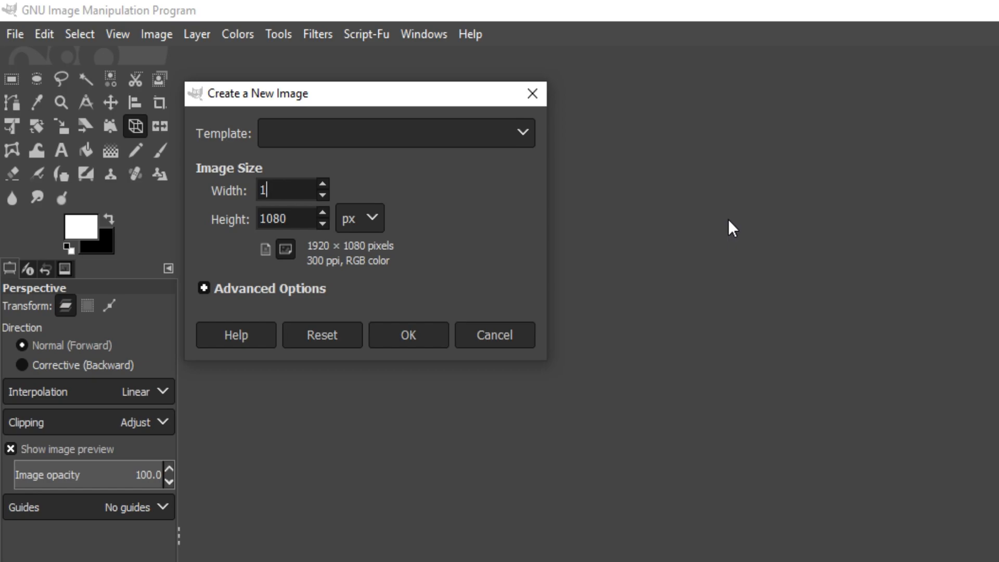
text(50)
click(292, 219)
text(150)
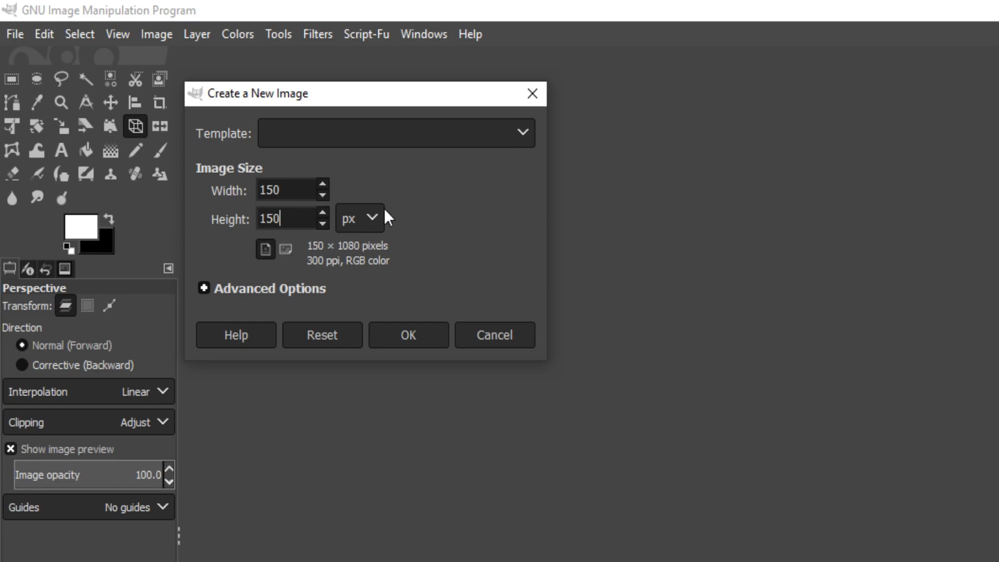
mouse_move(228, 219)
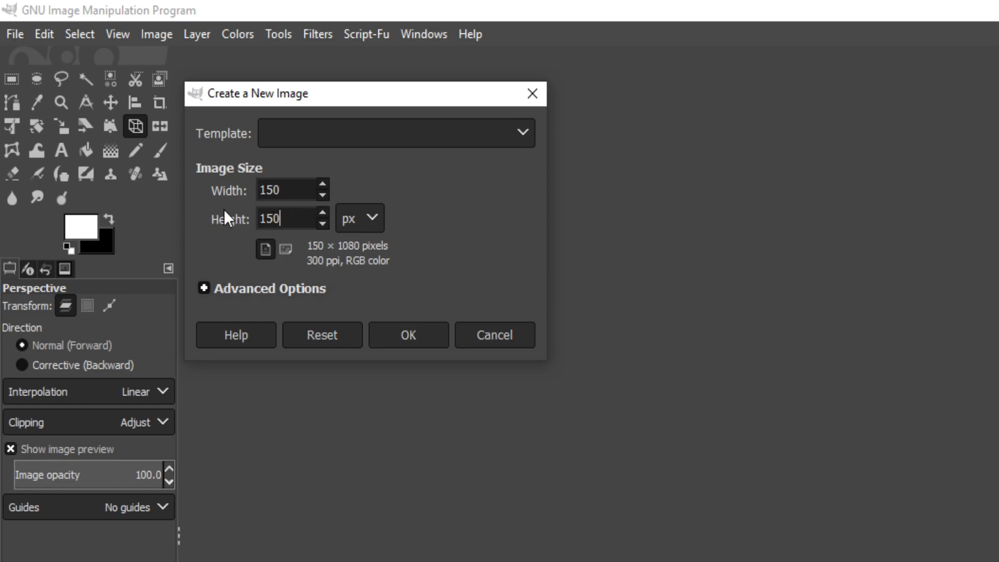
mouse_move(464, 327)
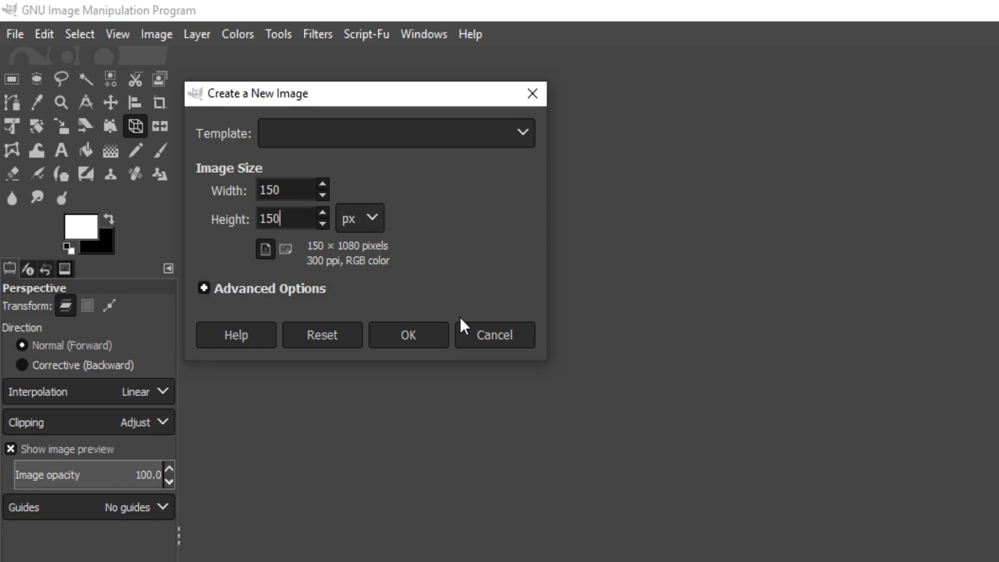
mouse_move(456, 314)
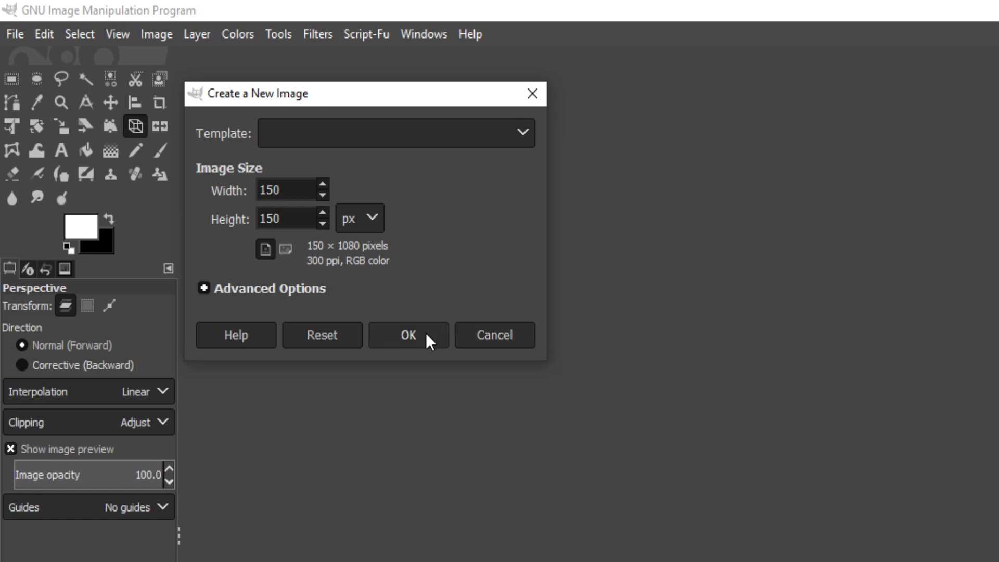
Create the 150×150 image and bucket-fill its black background white.
click(408, 334)
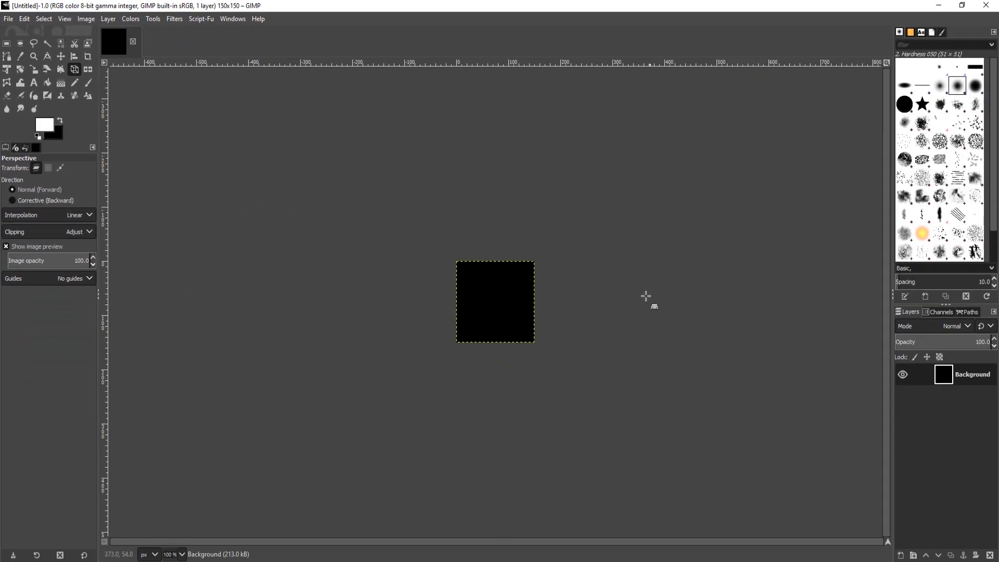
mouse_move(489, 282)
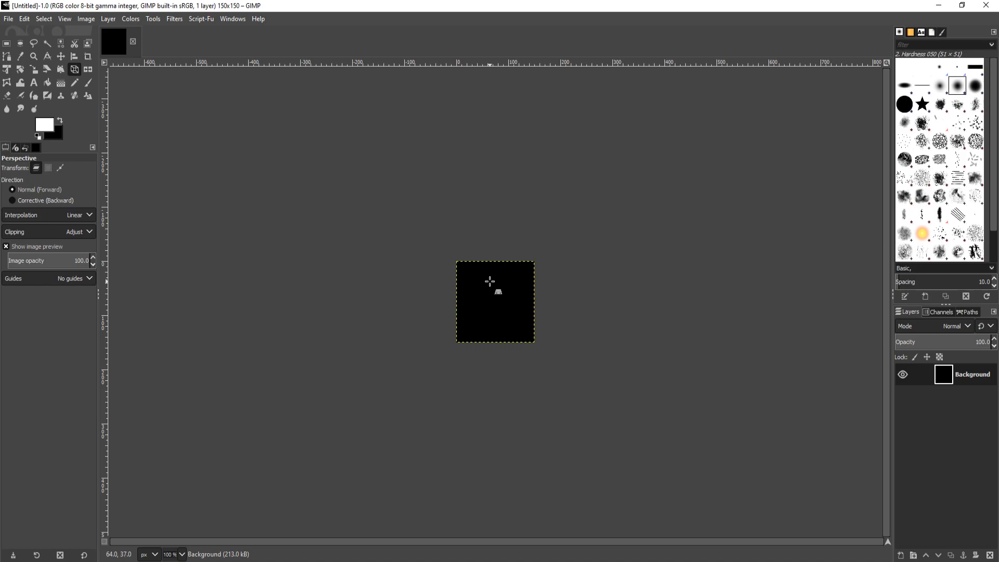
mouse_move(562, 335)
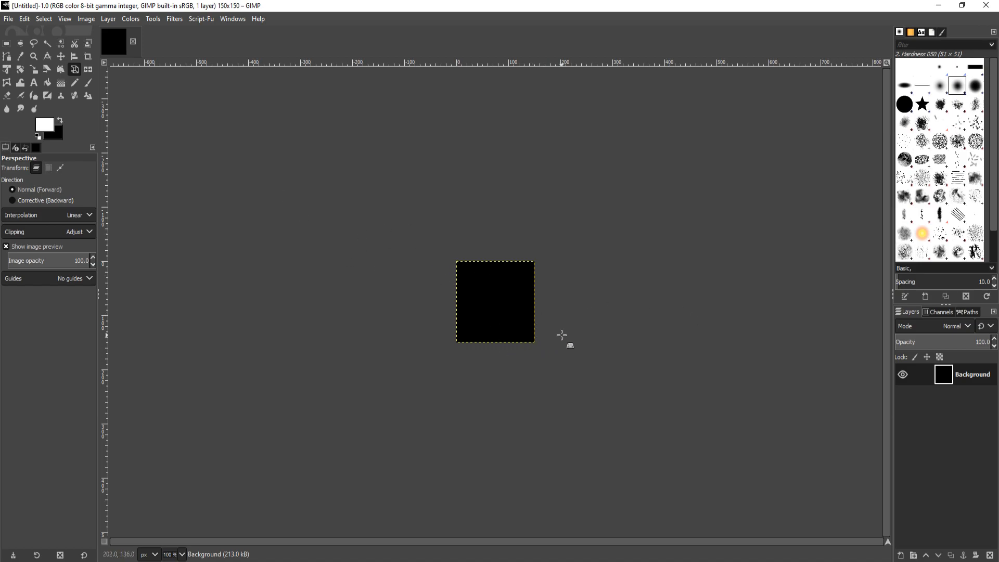
click(47, 84)
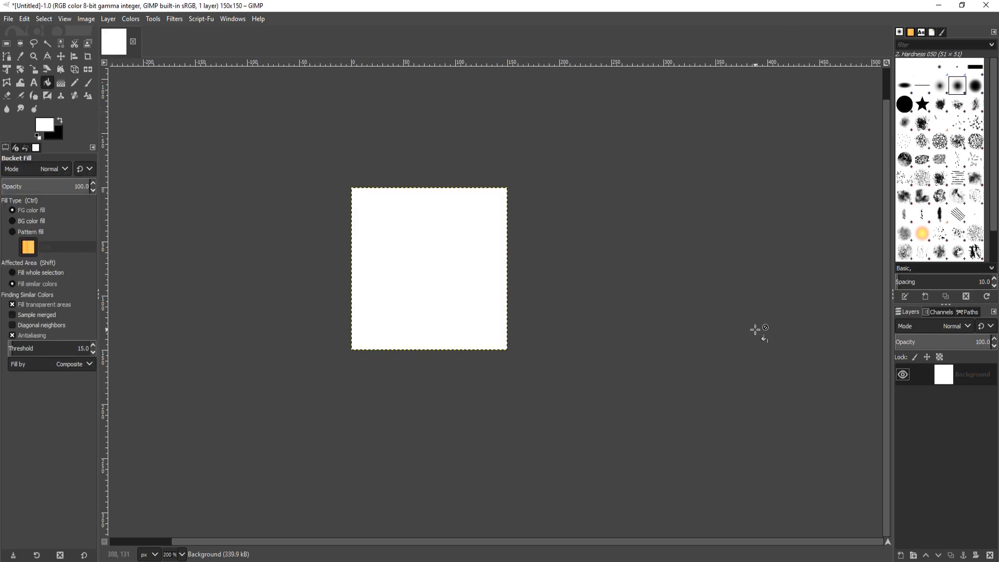
mouse_move(131, 114)
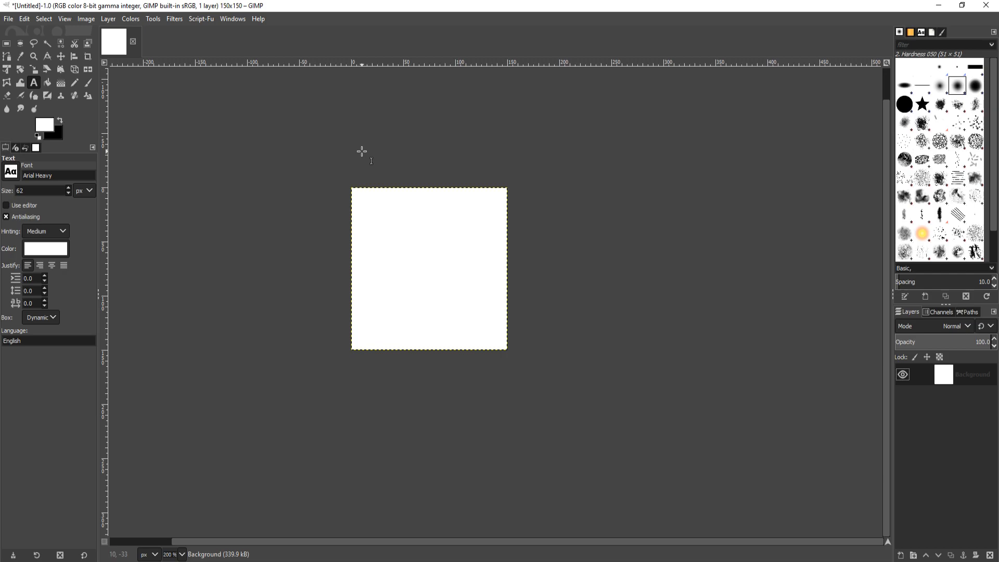
Add a text layer reading 'cs' in black Arial Heavy at 62 px on the canvas.
click(377, 257)
text(cs)
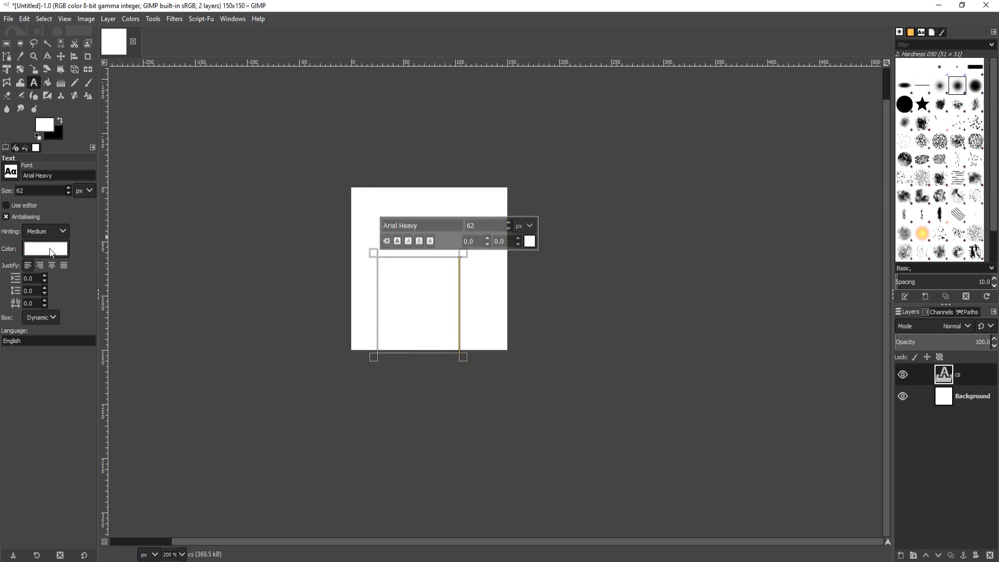
text(CS)
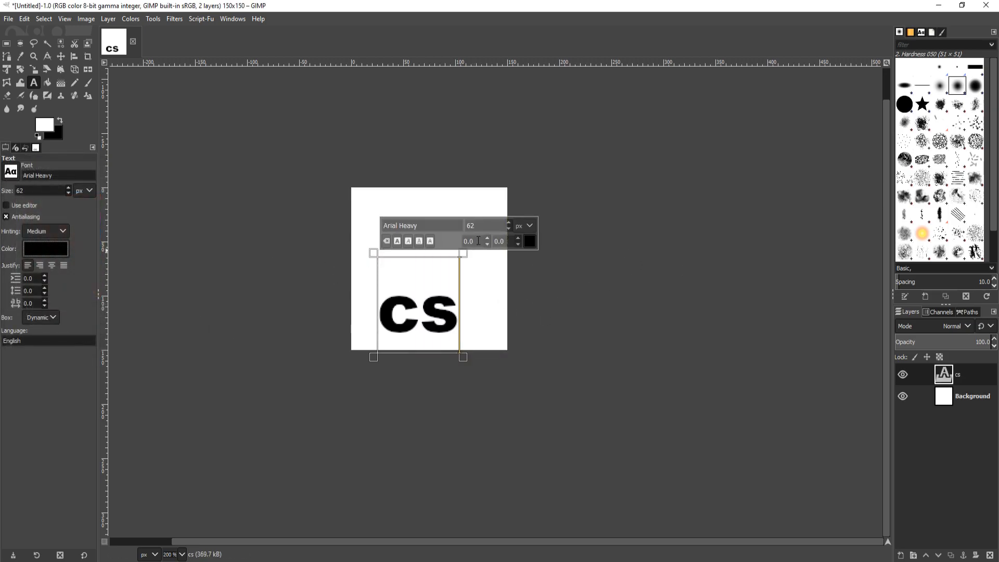
mouse_move(289, 187)
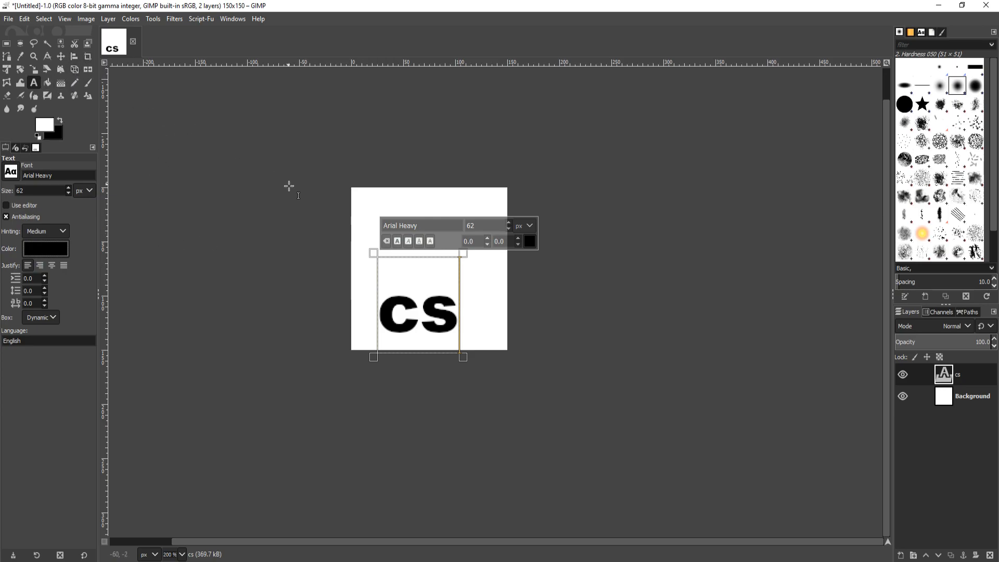
mouse_move(294, 199)
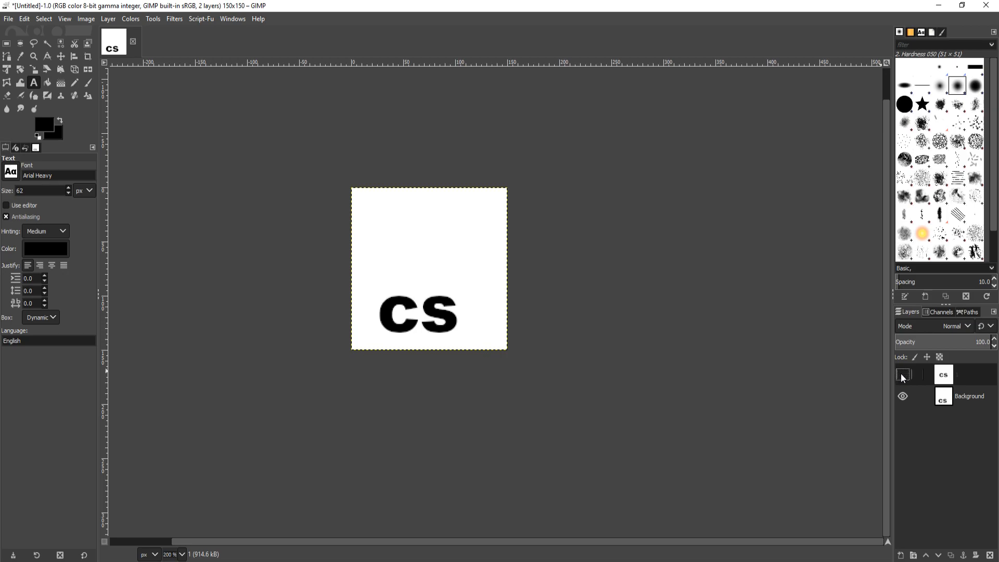
Toggle the top layer's visibility to compare the centred 'cs' frame with the low one.
click(902, 375)
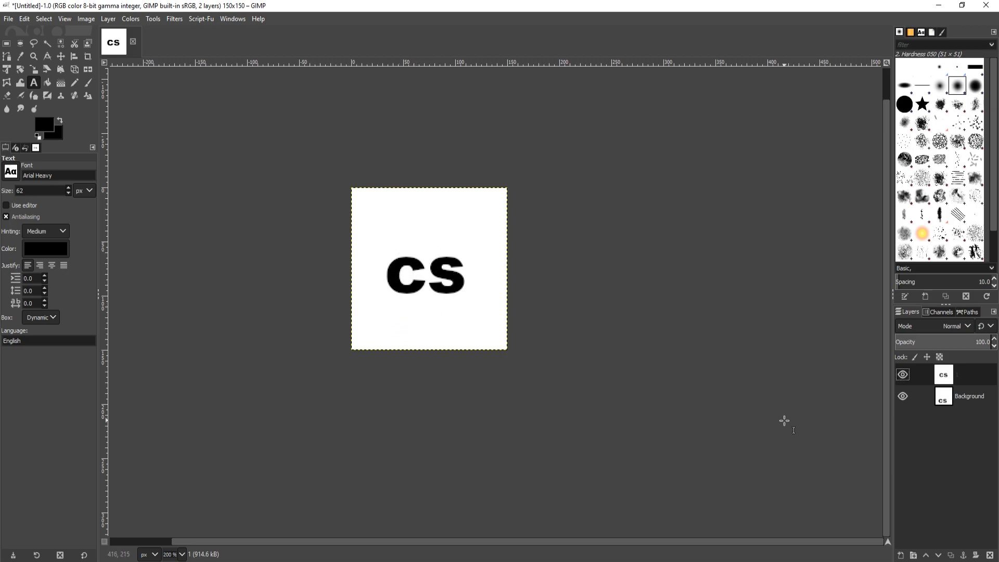
click(903, 374)
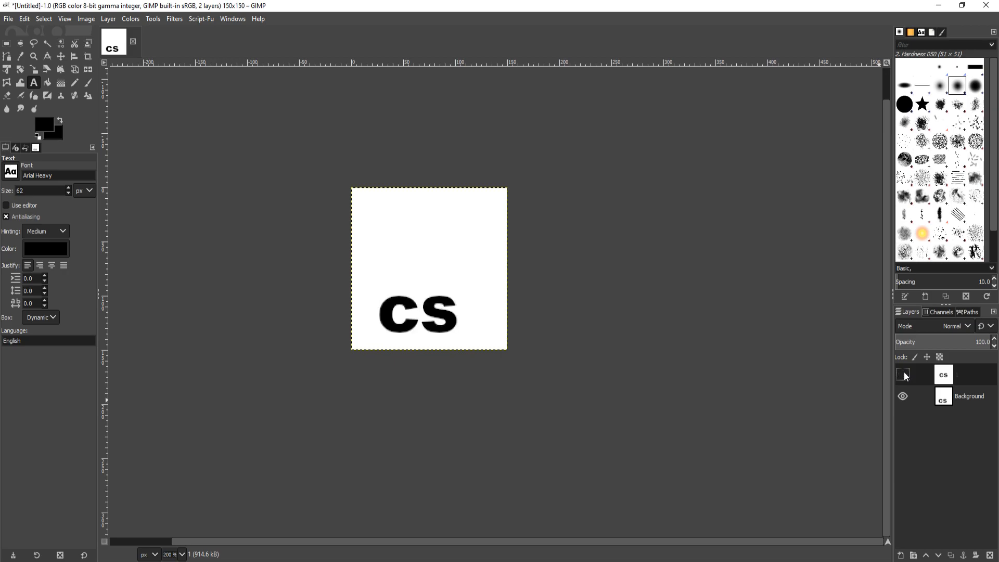
click(902, 375)
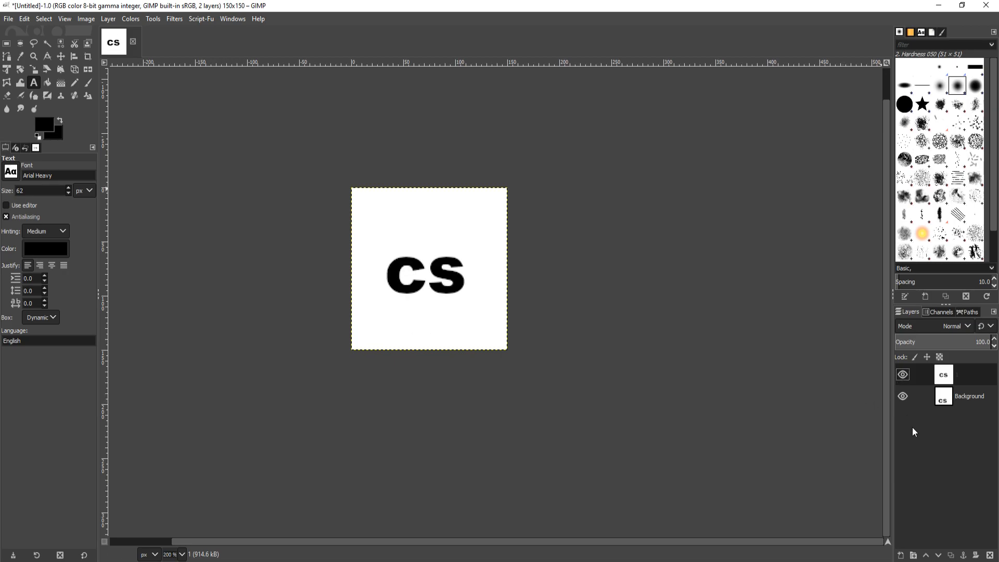
mouse_move(888, 405)
text(1)
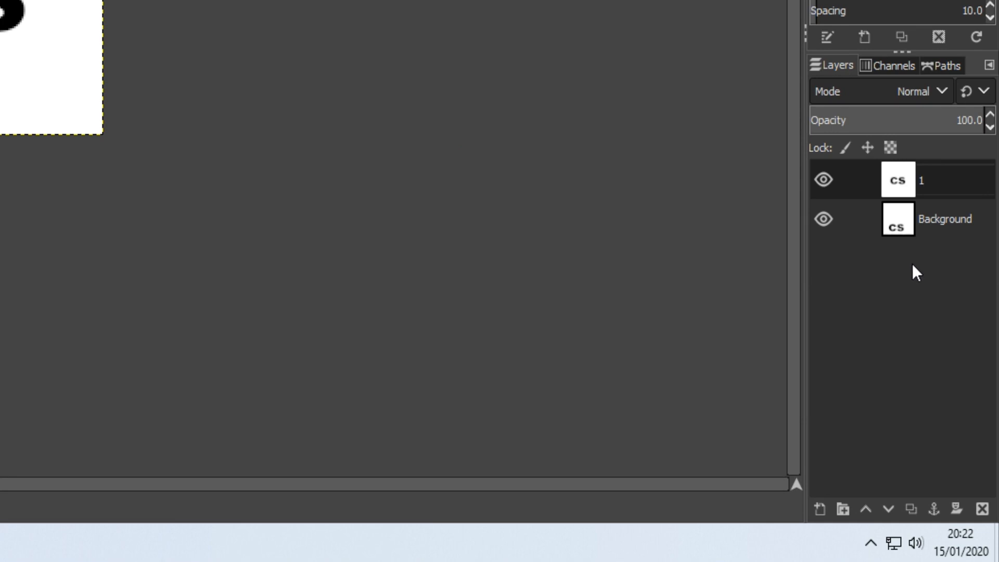
Rename the layers to '1(2000ms)' and 'Background(2000ms)' for 2000 ms frame timings.
text(0)
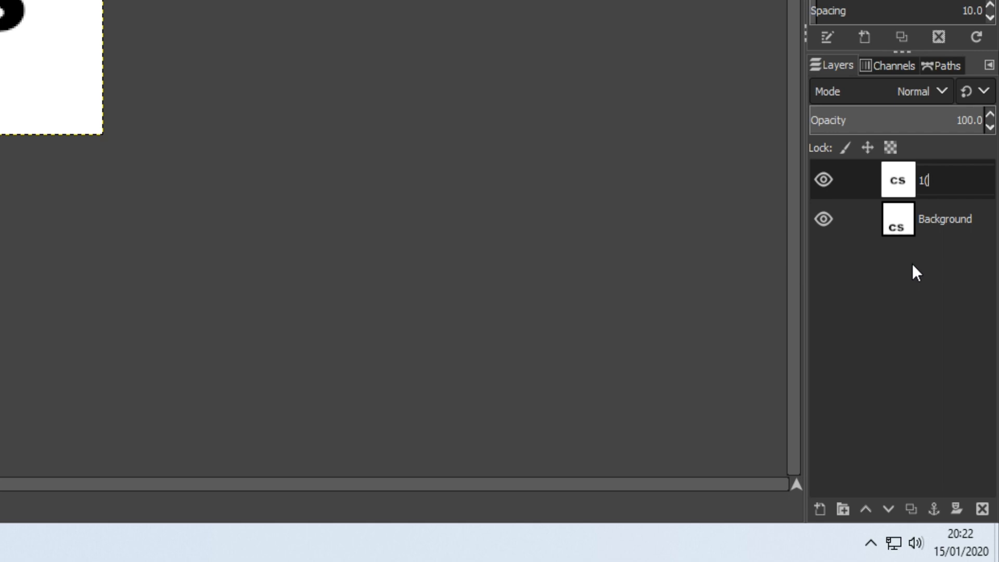
text((2000ms)
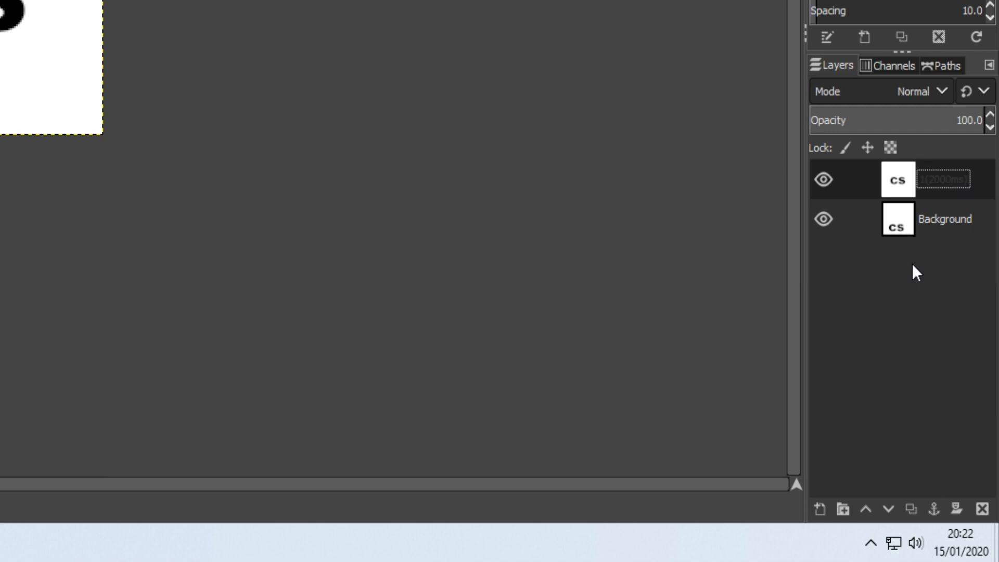
mouse_move(956, 220)
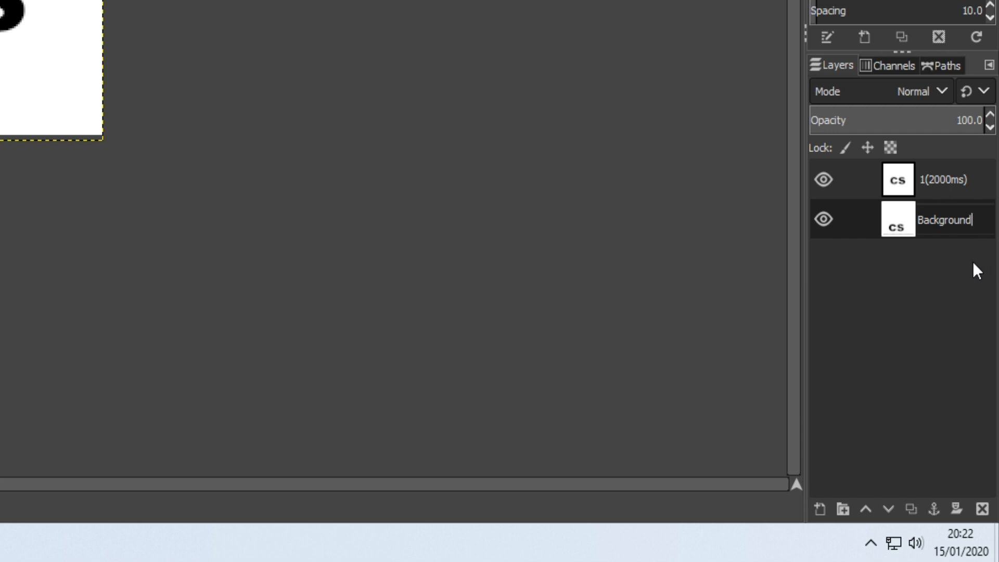
text((20)
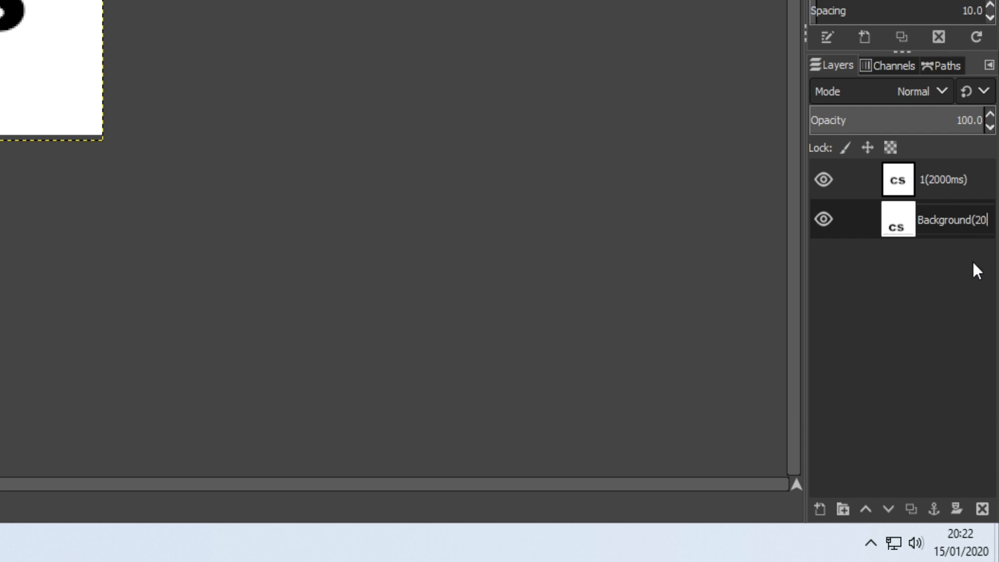
text(2000ms)
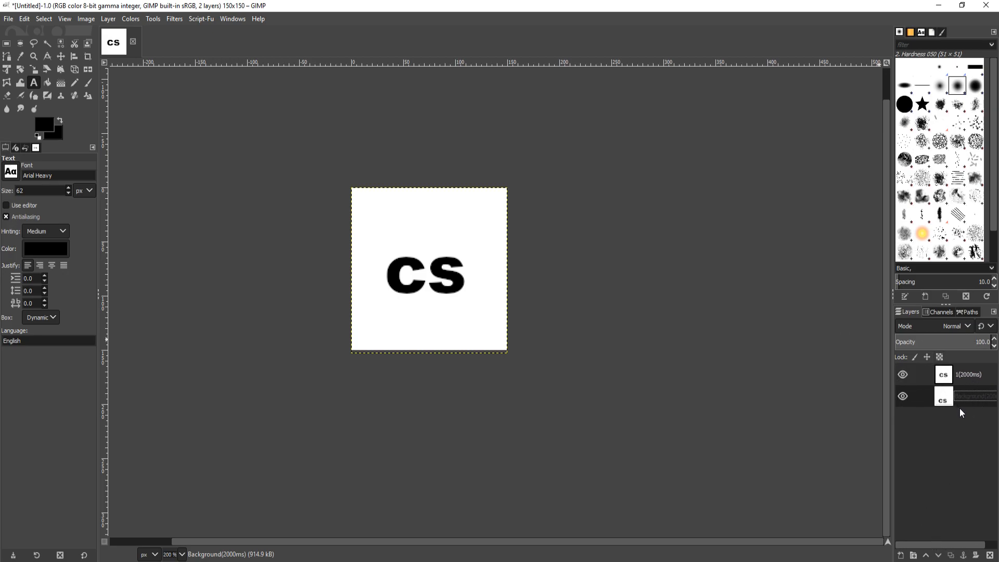
mouse_move(577, 212)
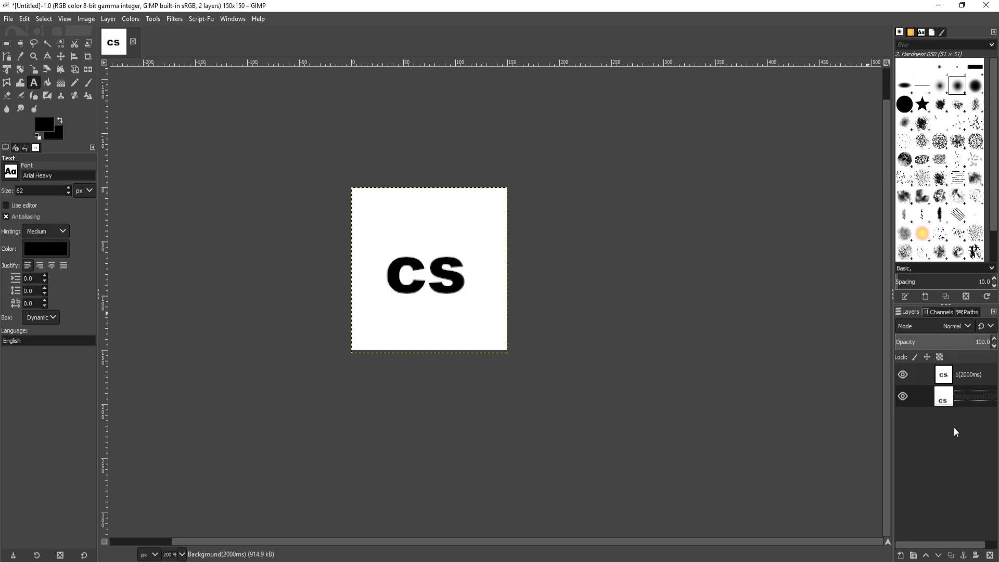
mouse_move(948, 479)
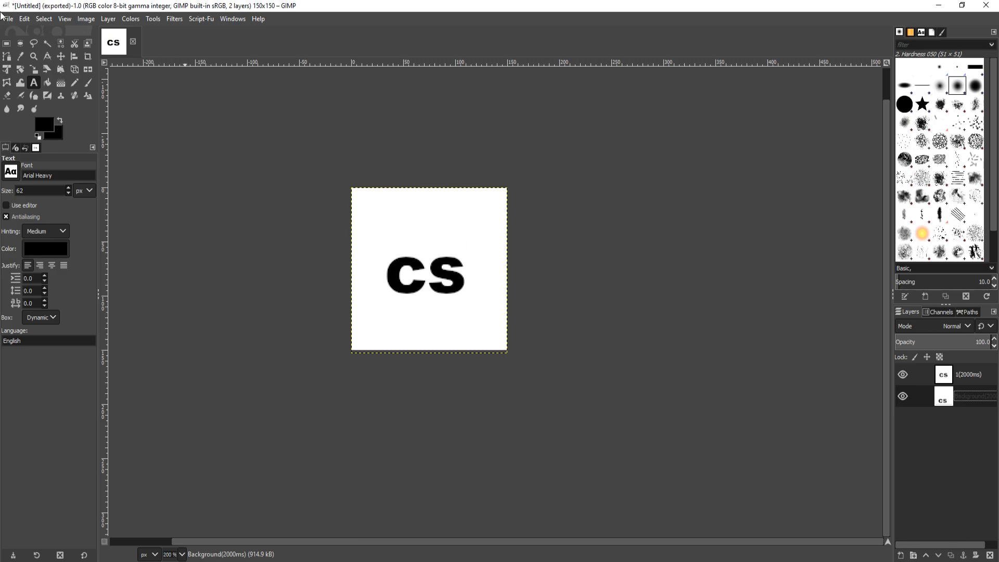
Export as Untitled.gif in GIF format, cropping all layers to the image borders.
click(7, 19)
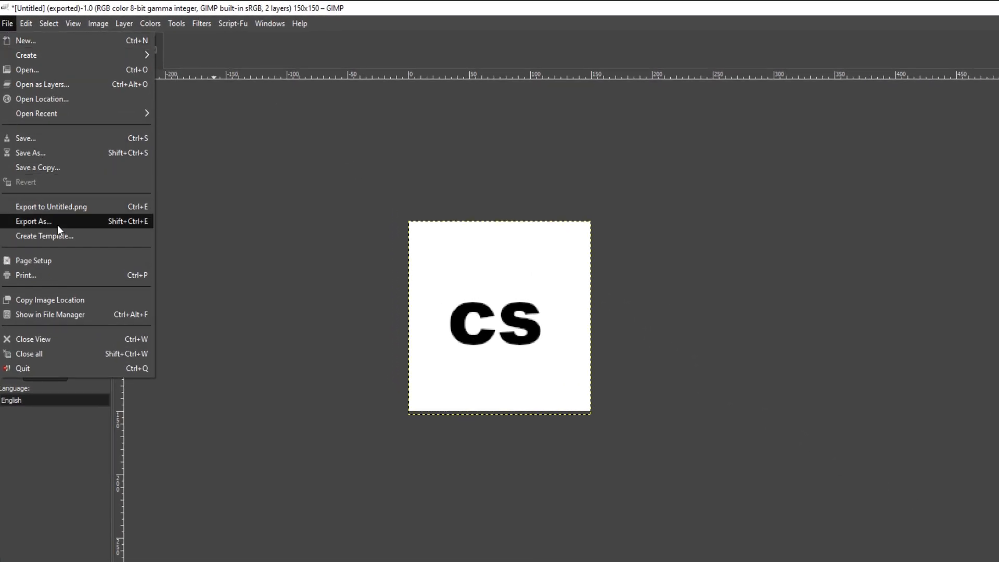
click(33, 221)
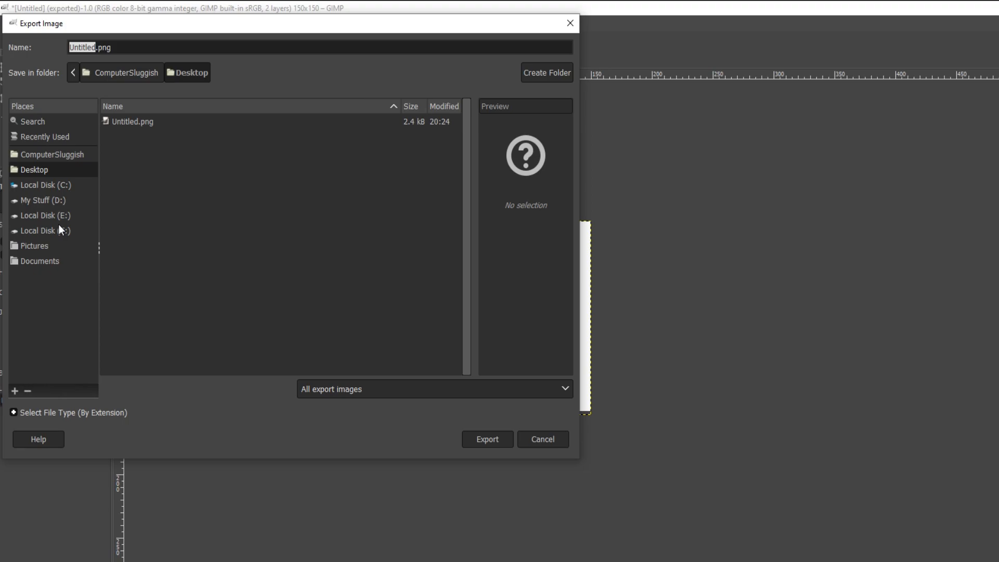
mouse_move(211, 232)
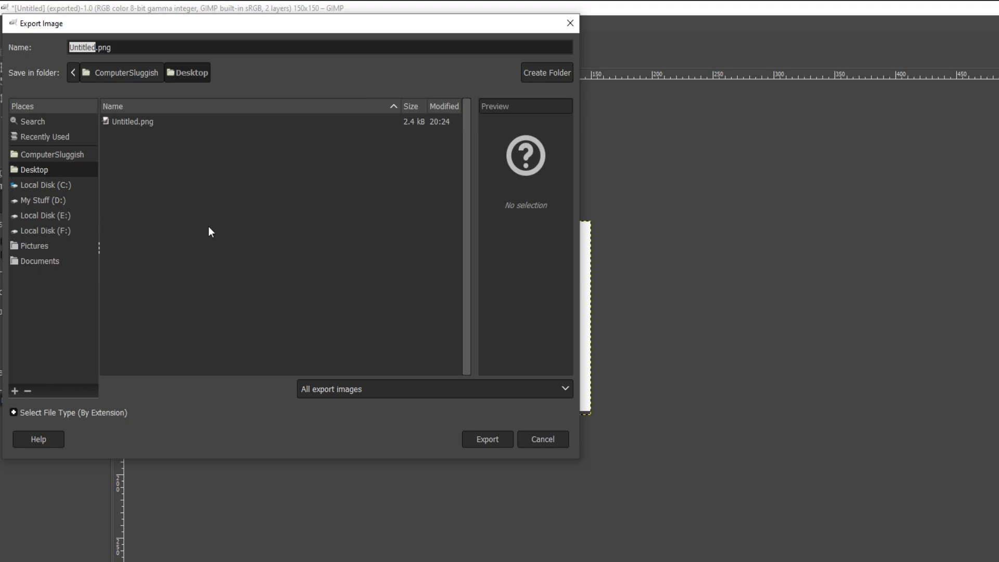
mouse_move(205, 224)
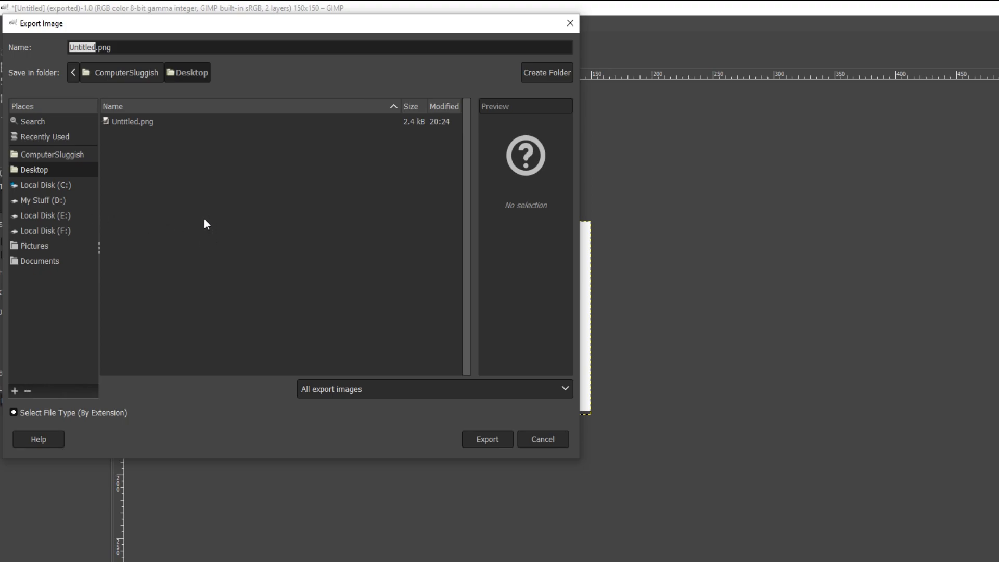
mouse_move(121, 378)
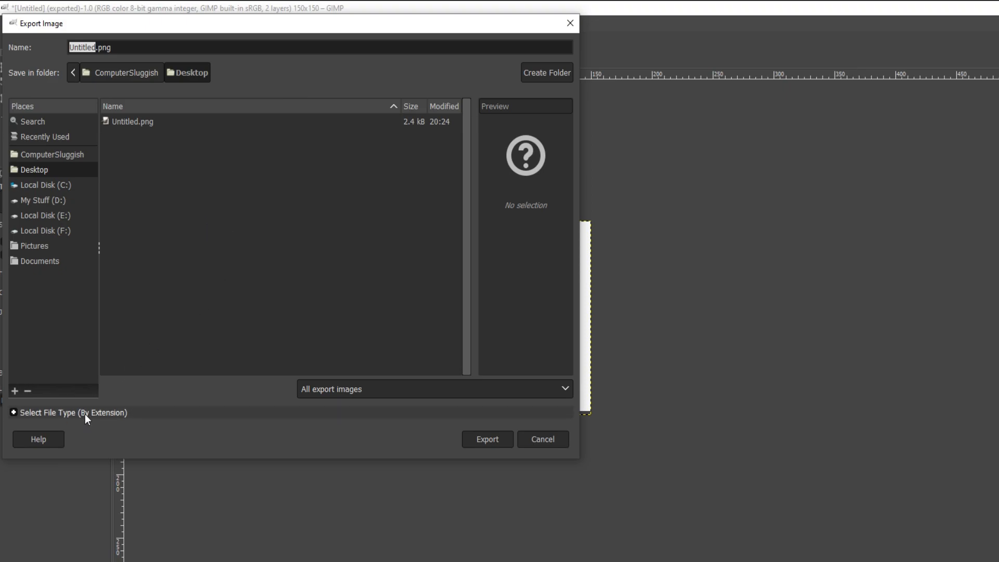
click(72, 412)
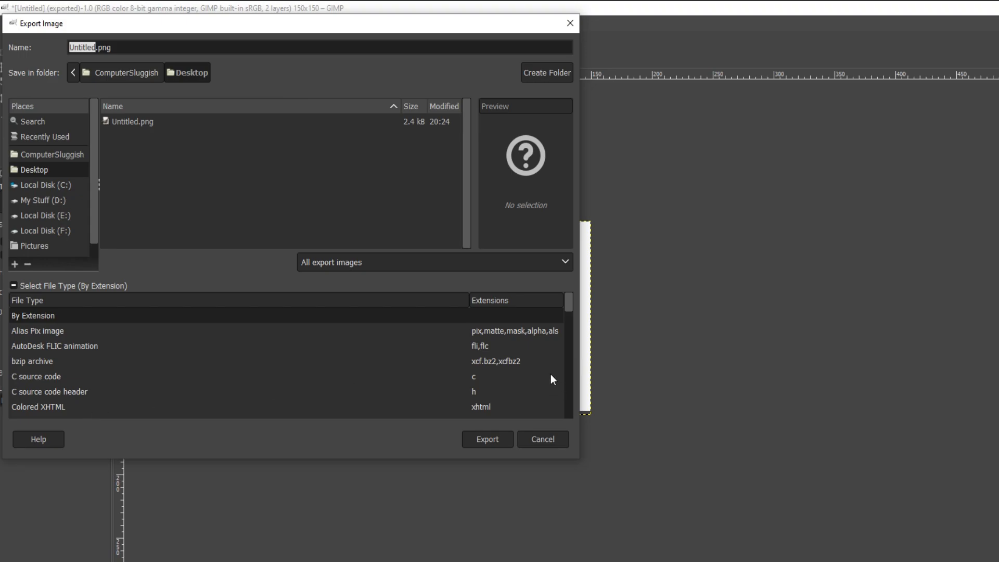
scroll(down, 3)
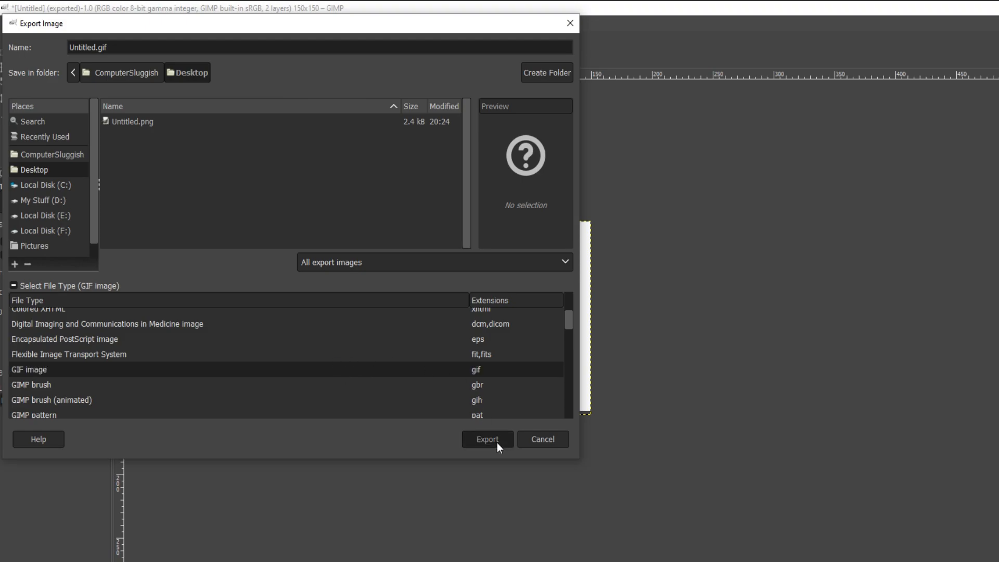
click(486, 440)
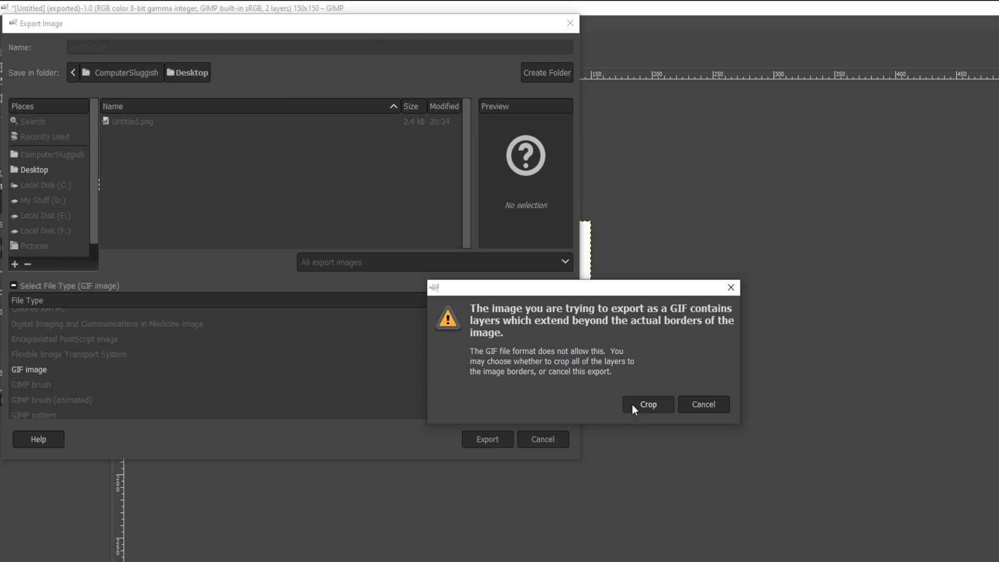
mouse_move(641, 410)
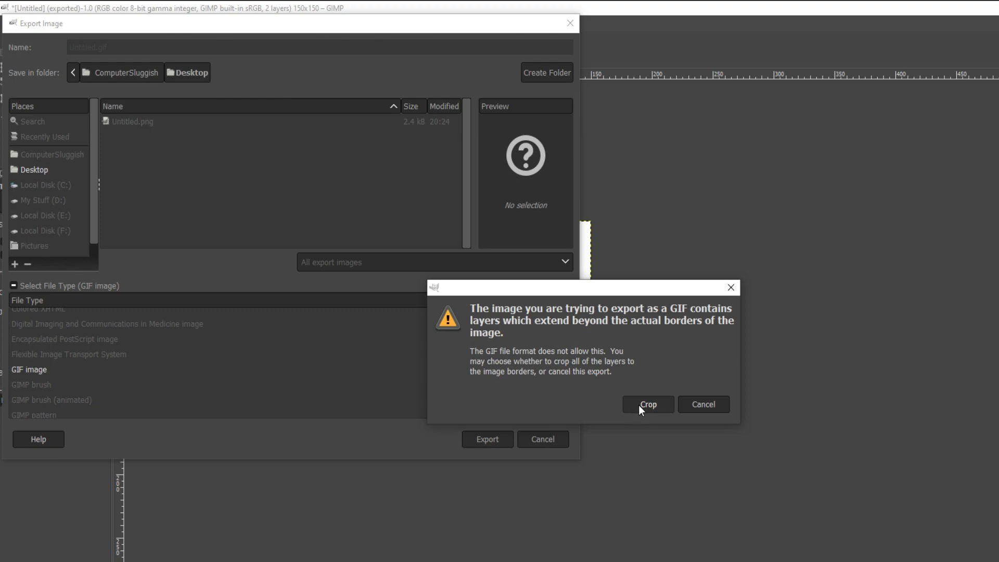
click(648, 404)
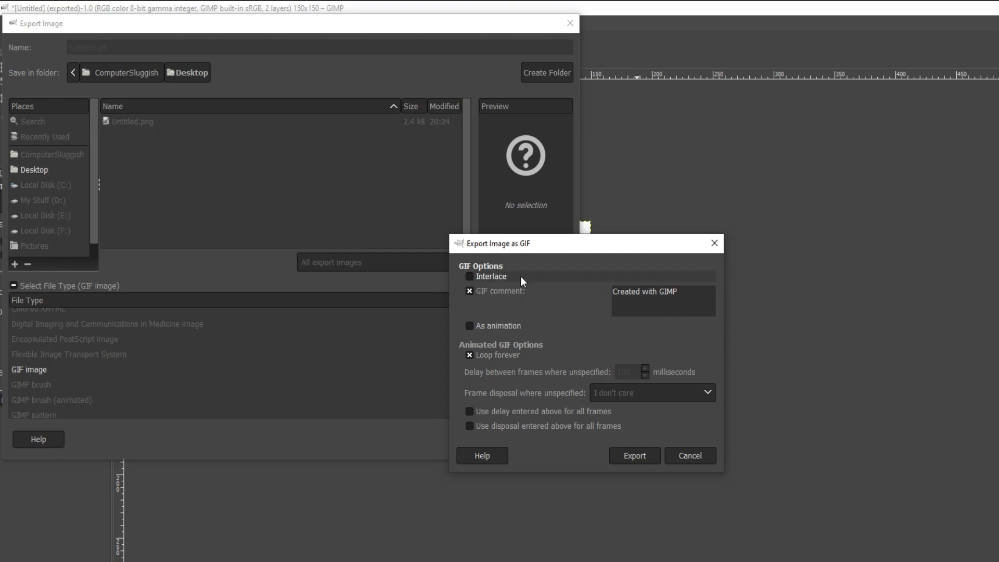
mouse_move(483, 328)
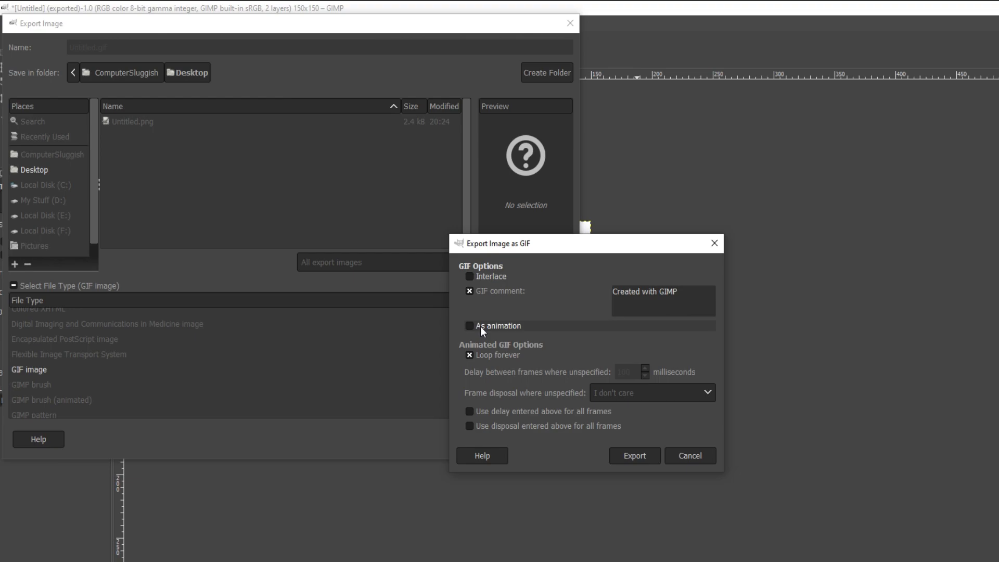
Export the GIF as an animation and view Untitled.gif from the desktop in Photos.
click(470, 326)
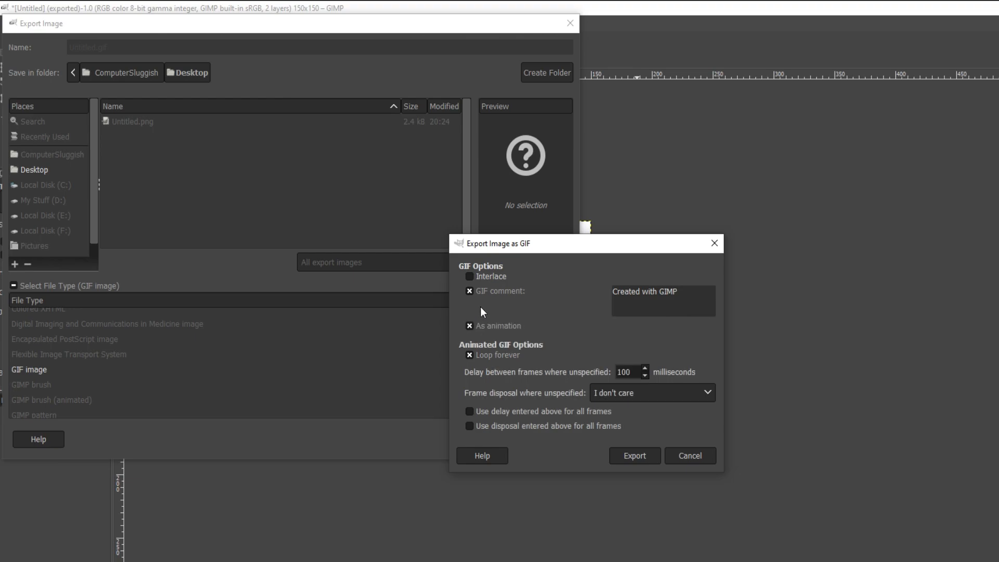
mouse_move(519, 334)
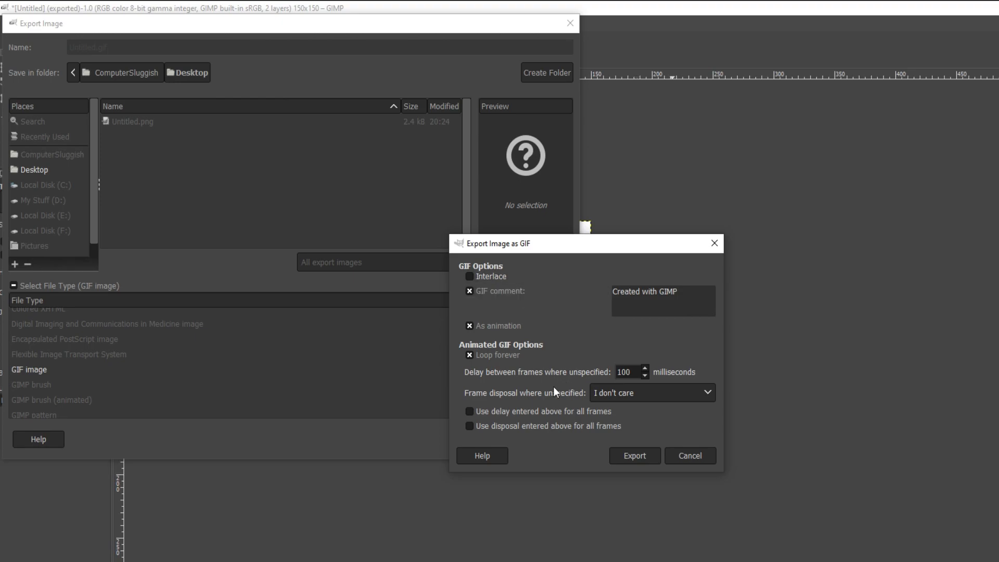
mouse_move(653, 387)
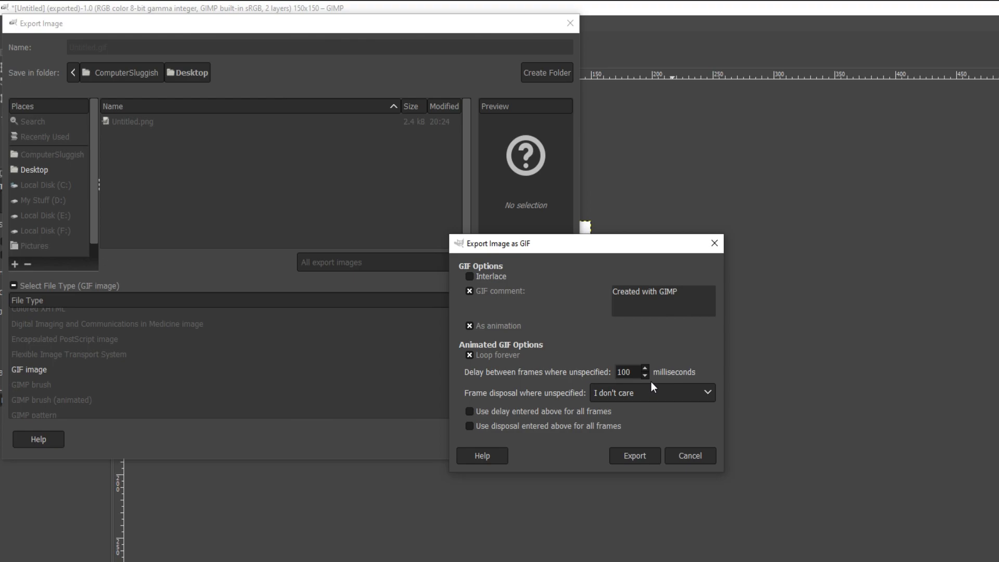
mouse_move(586, 417)
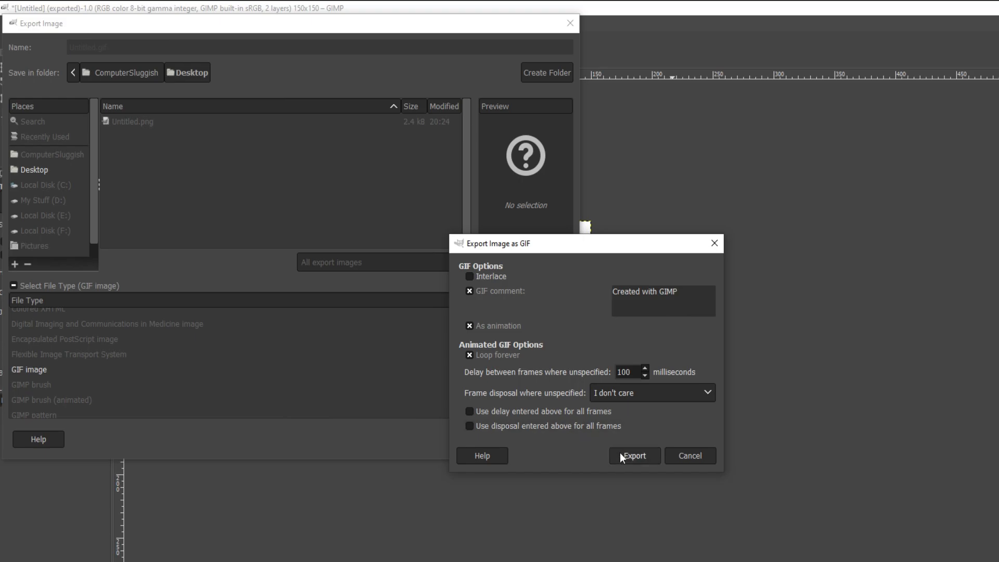
click(634, 456)
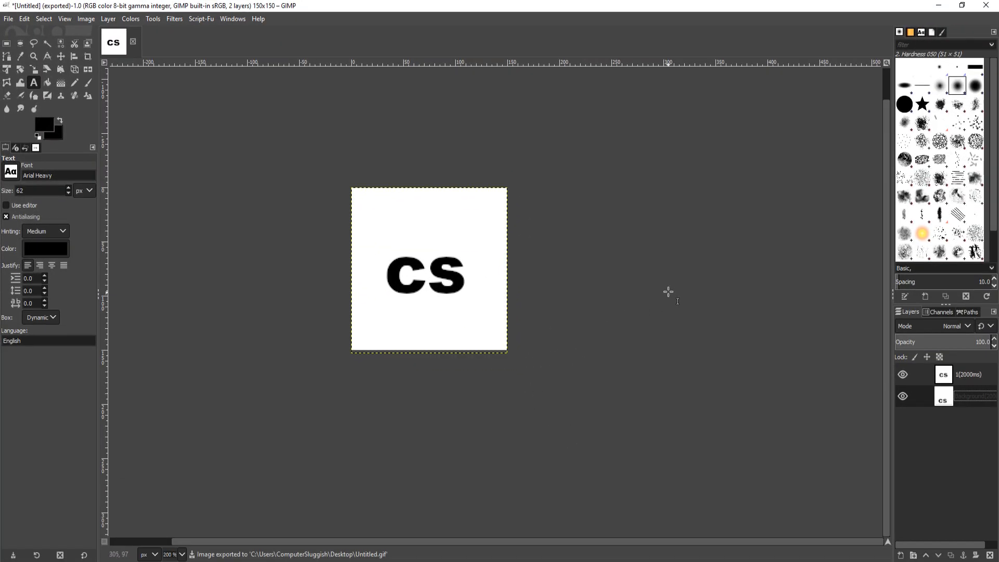
mouse_move(818, 189)
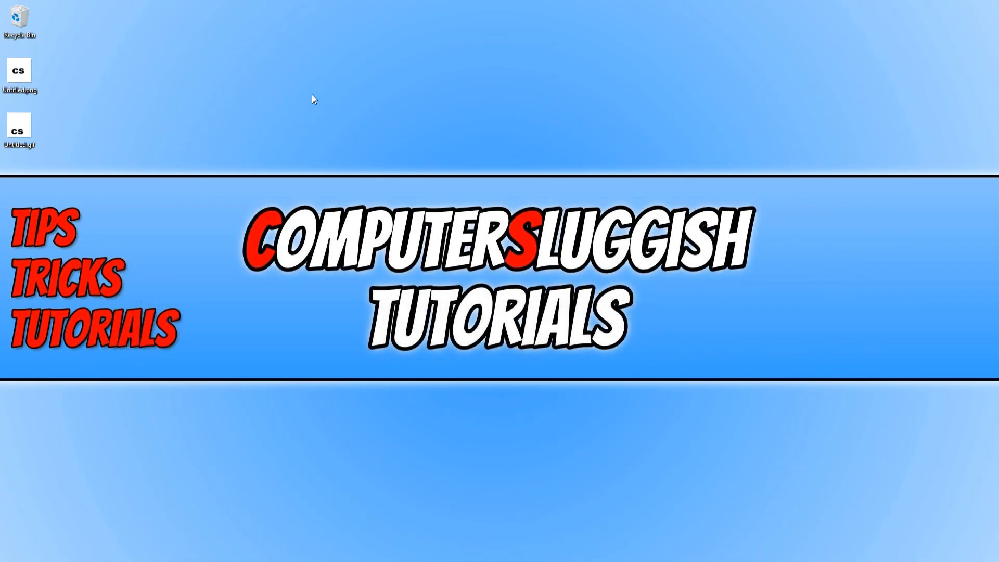
double_click(19, 124)
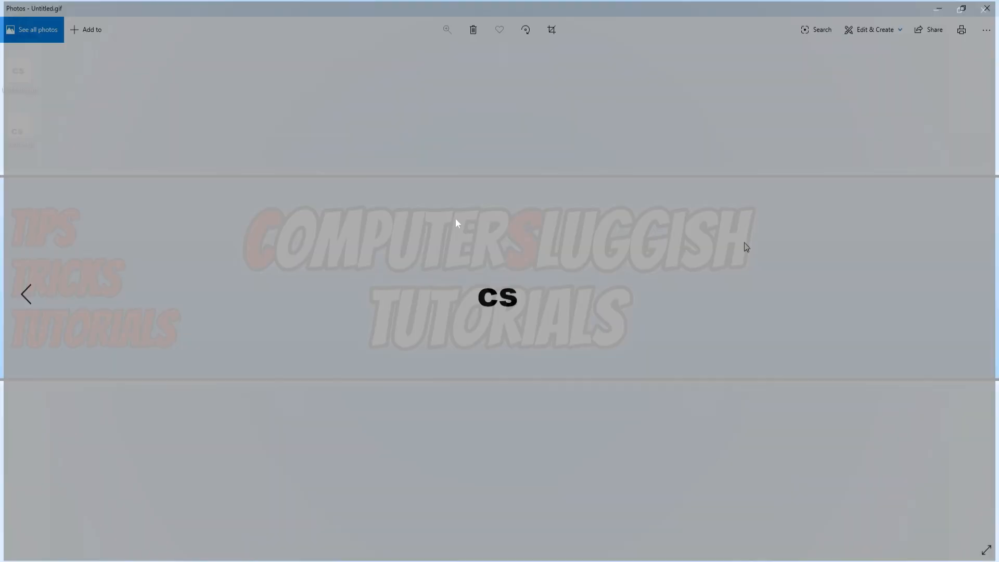